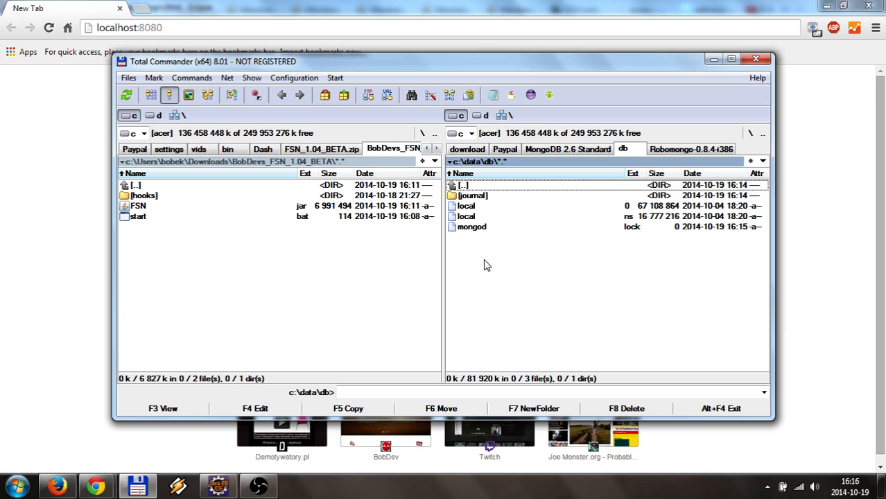
pyautogui.moveTo(472, 272)
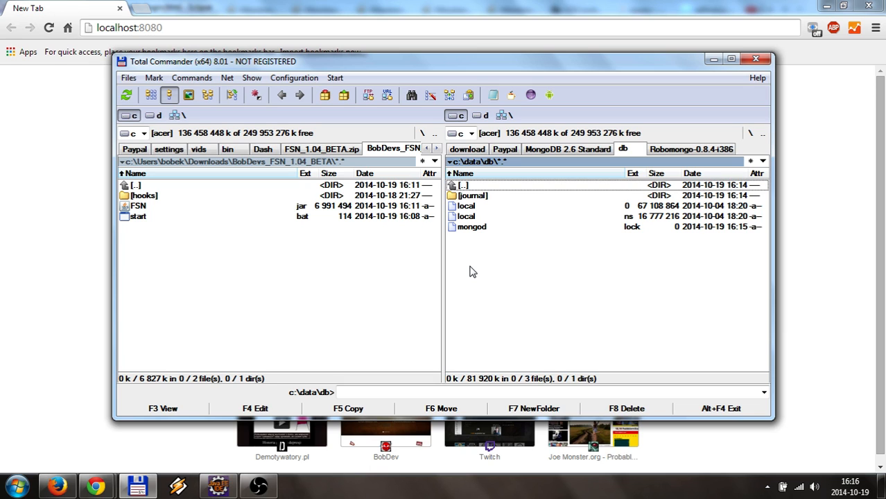
pyautogui.moveTo(515, 224)
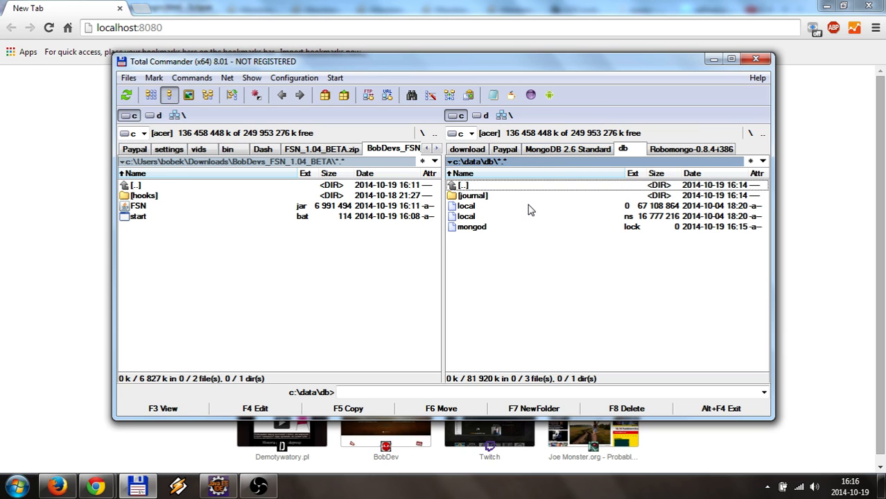
pyautogui.moveTo(568, 149)
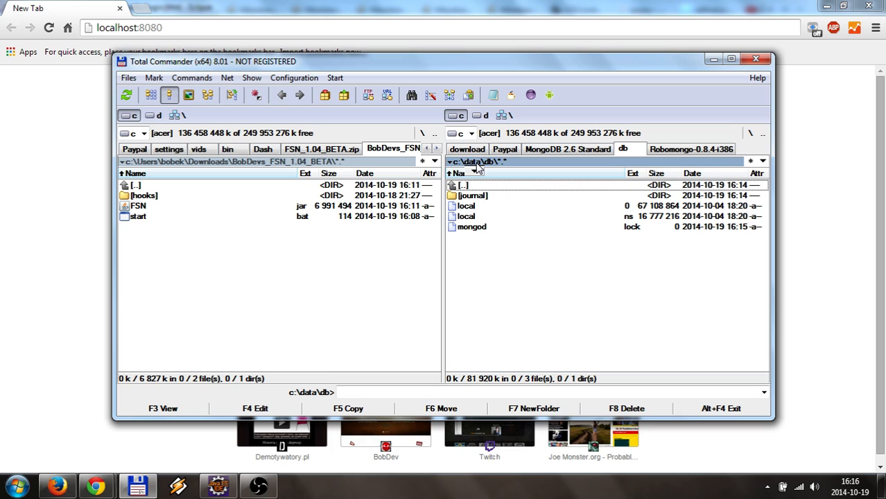
pyautogui.moveTo(476, 169)
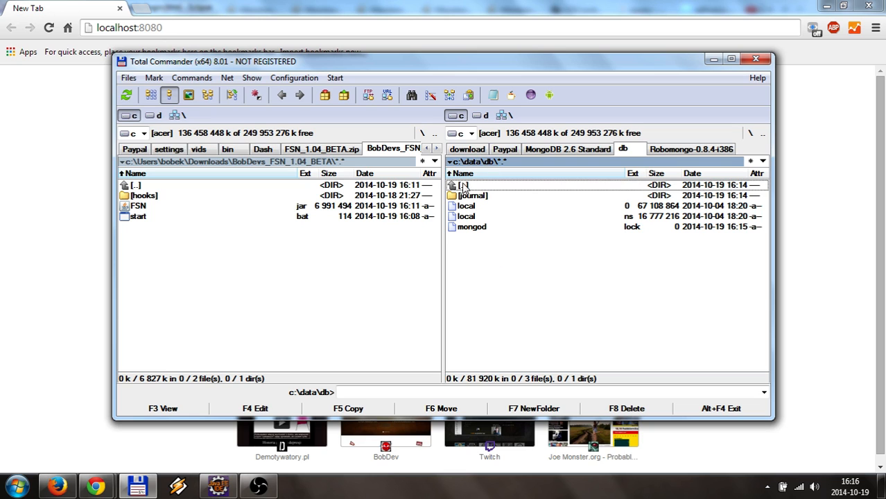
pyautogui.moveTo(497, 227)
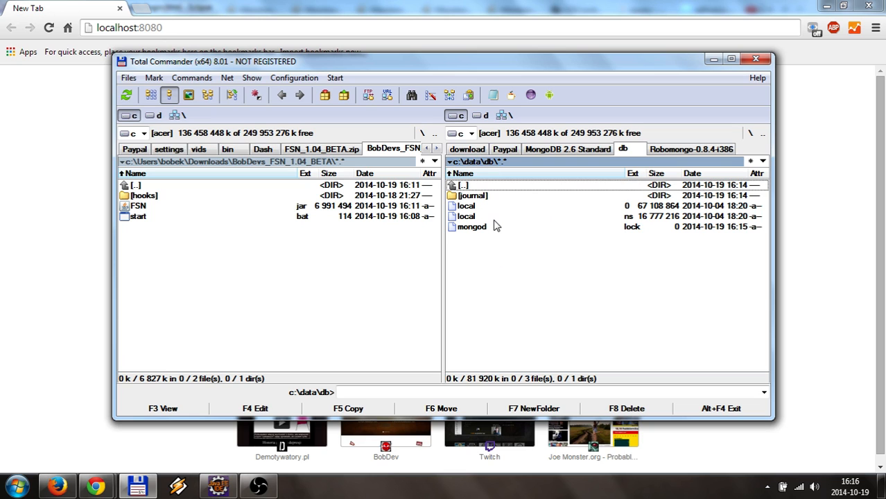
pyautogui.moveTo(562, 145)
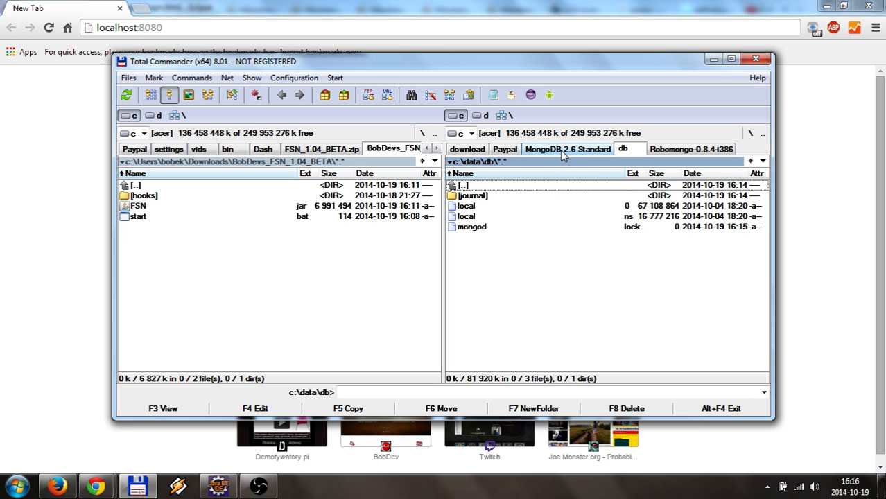
# Step: Browse to the MongoDB 2.6 Standard bin folder, select mongod, and keep the current colour scheme
pyautogui.click(568, 149)
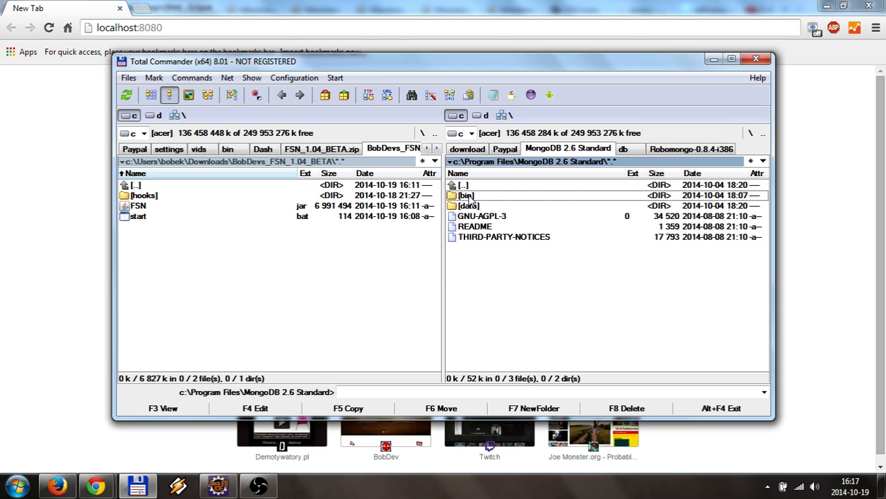
pyautogui.doubleClick(466, 195)
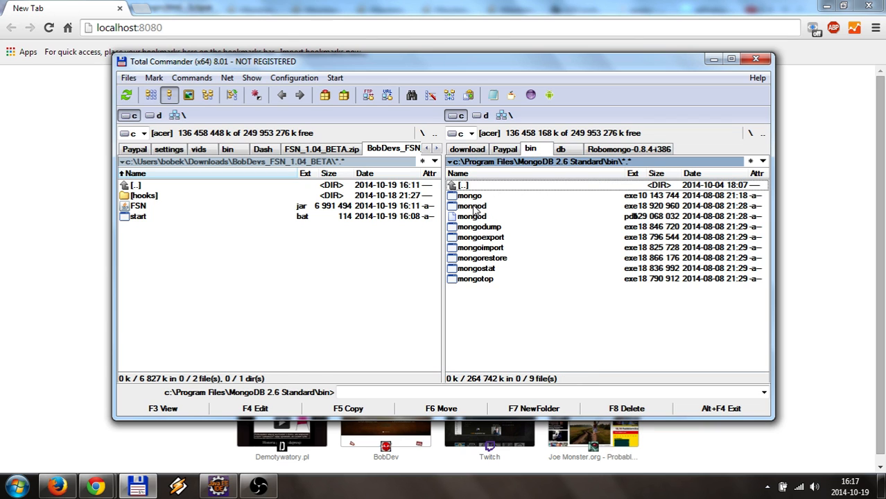
pyautogui.click(471, 206)
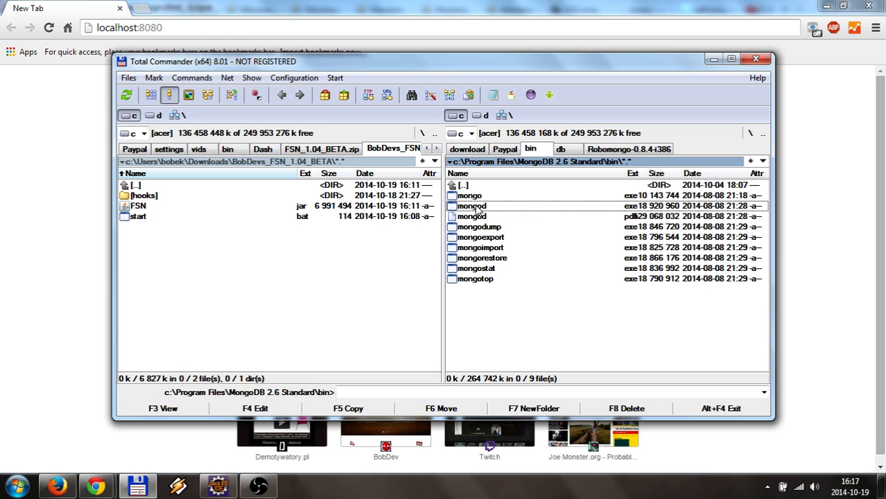
pyautogui.moveTo(478, 212)
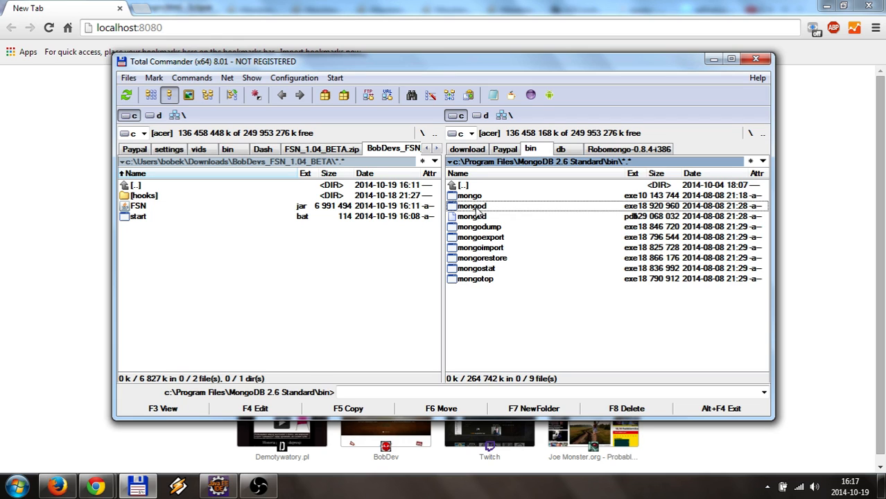
pyautogui.moveTo(485, 212)
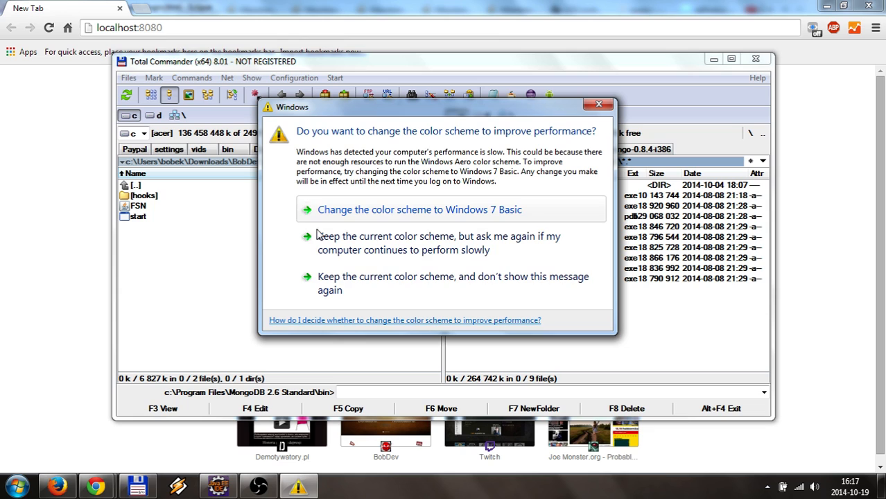
pyautogui.moveTo(331, 289)
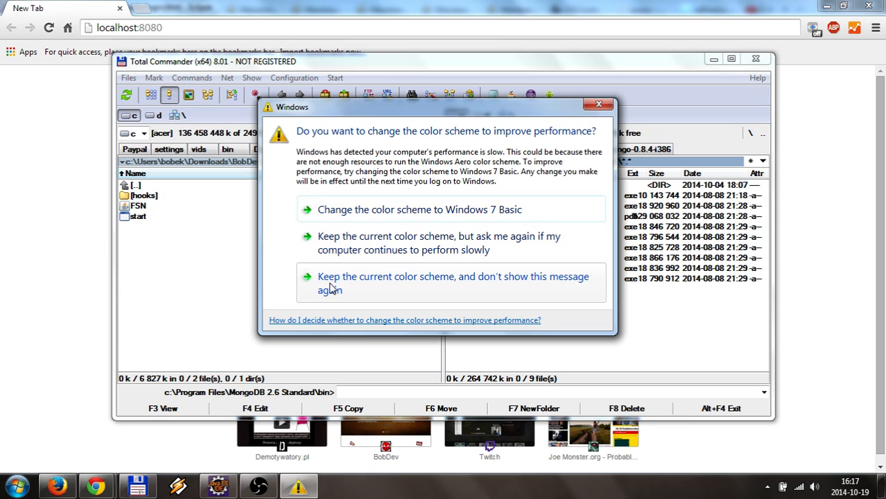
pyautogui.click(453, 283)
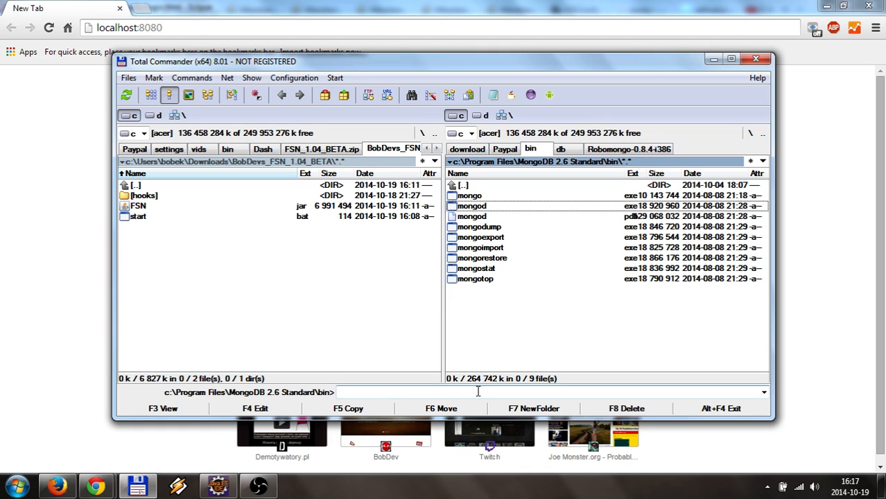
pyautogui.moveTo(441, 409)
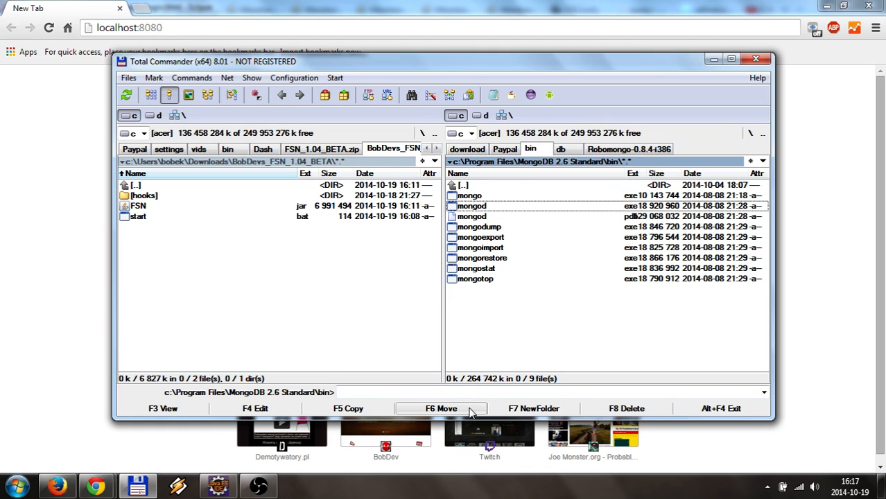
# Step: Launch cmd from the bin folder and run mongod, then minimize its console once it listens on 27017
pyautogui.write('cmd')
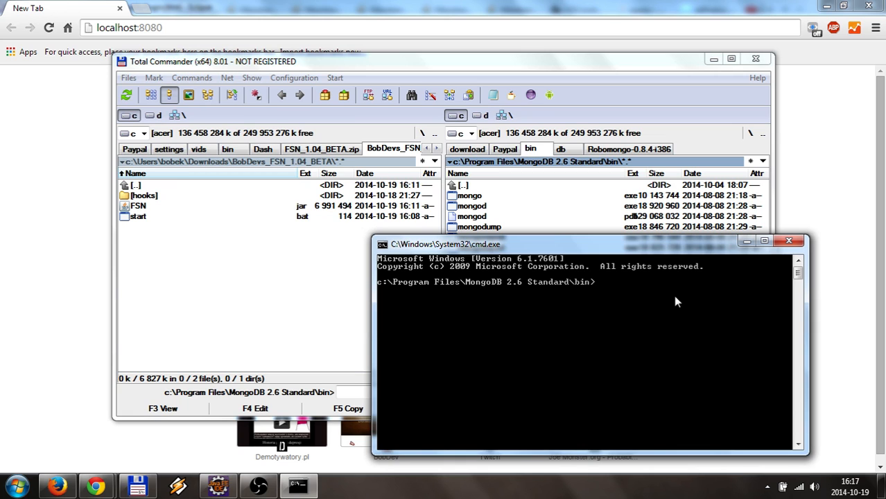
pyautogui.write('mongod')
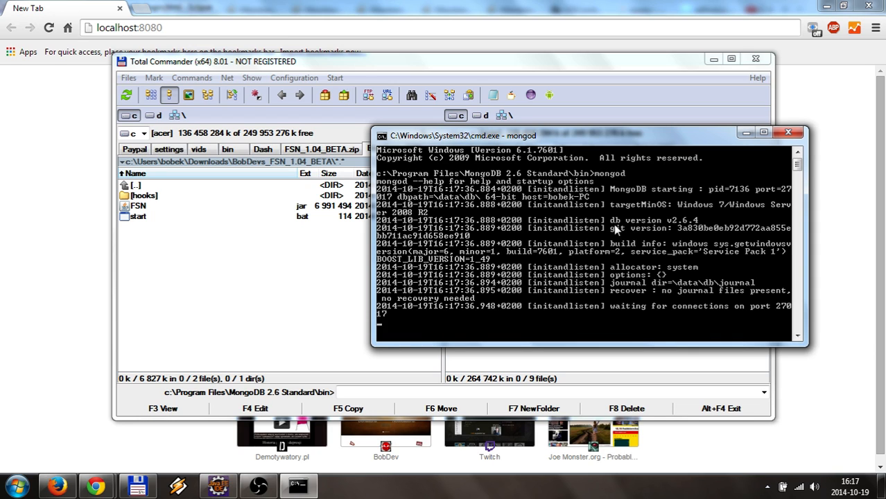
pyautogui.moveTo(673, 272)
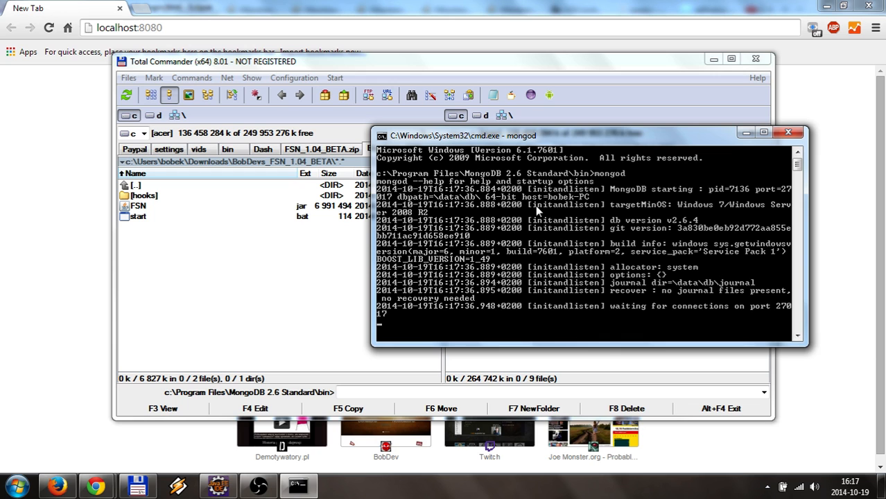
pyautogui.moveTo(531, 228)
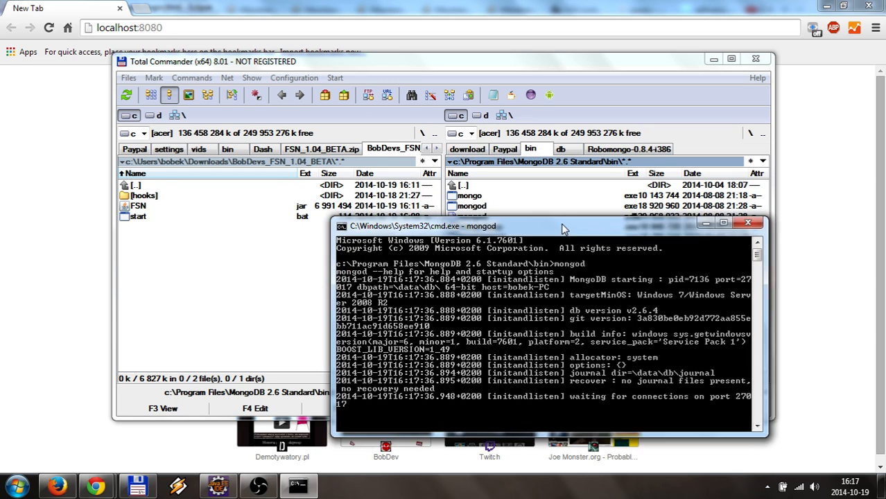
pyautogui.moveTo(562, 226); pyautogui.dragTo(562, 248)
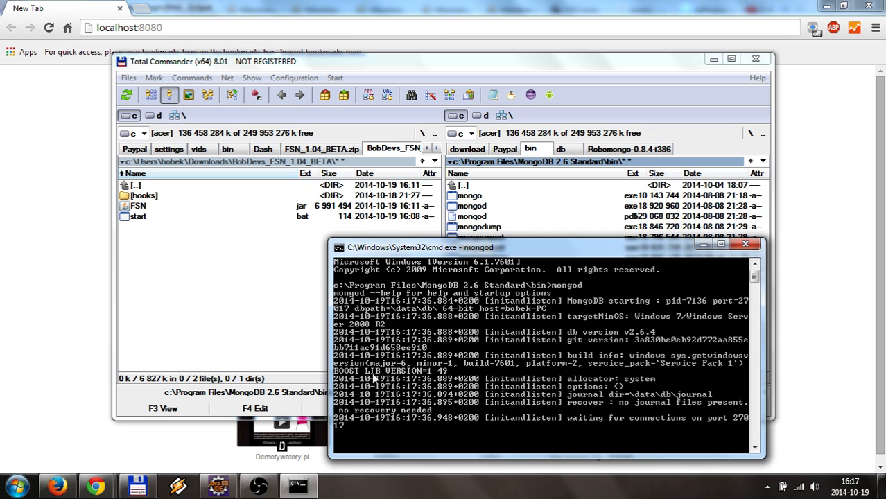
pyautogui.moveTo(360, 408)
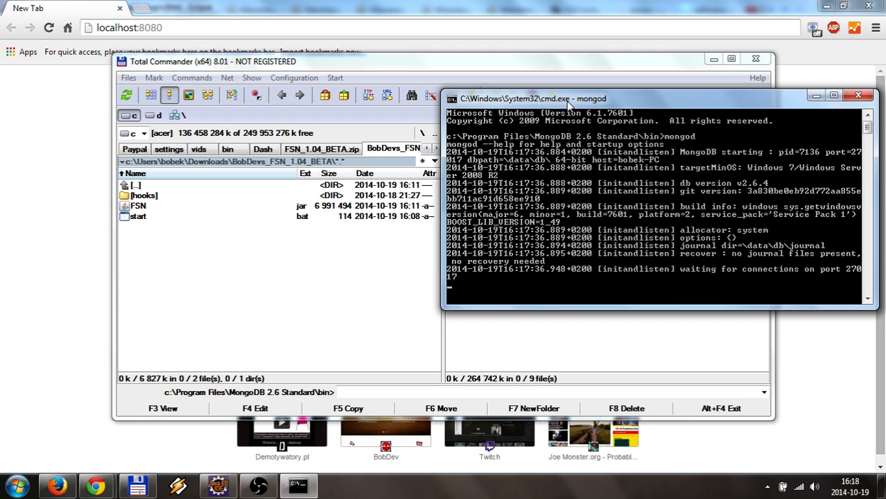
pyautogui.moveTo(584, 125)
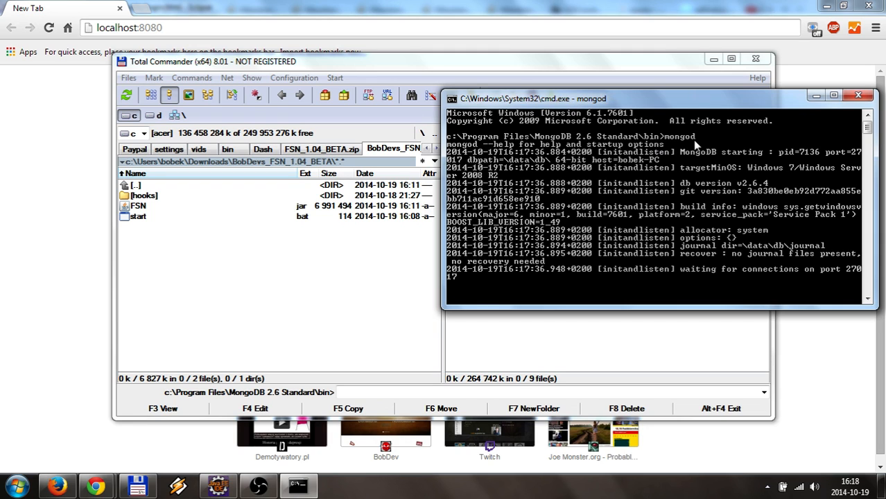
pyautogui.moveTo(555, 186)
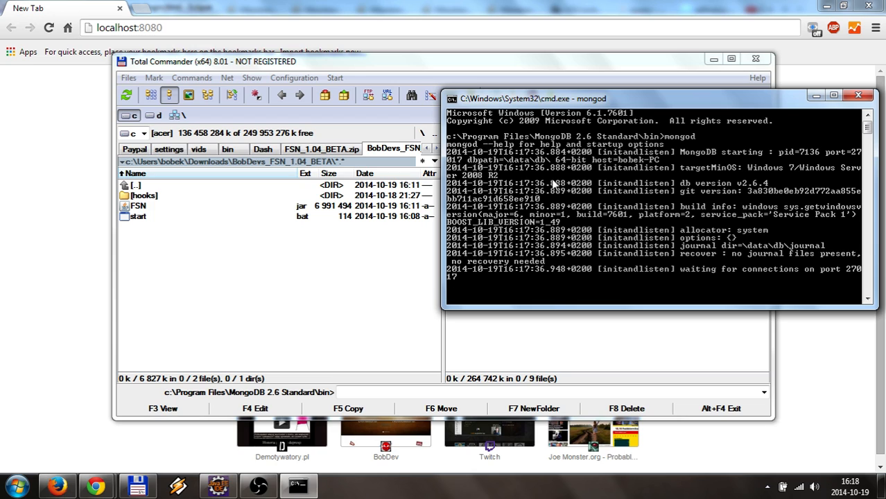
pyautogui.moveTo(545, 197)
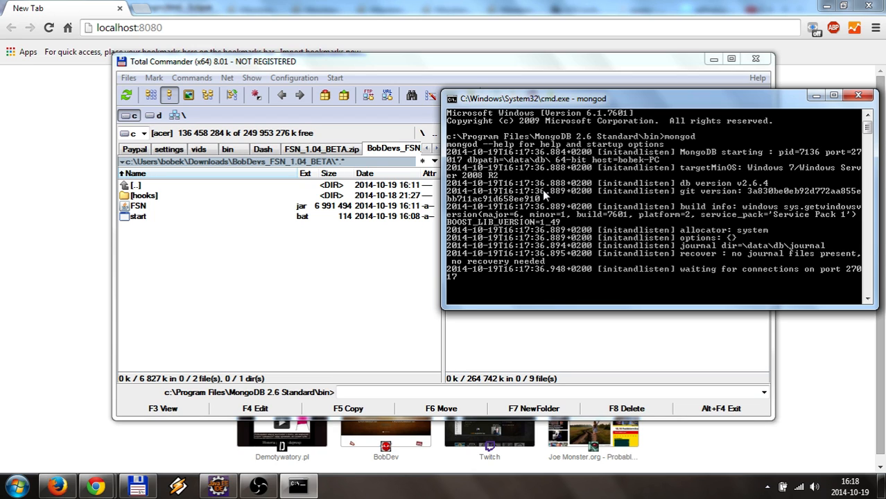
pyautogui.moveTo(805, 145)
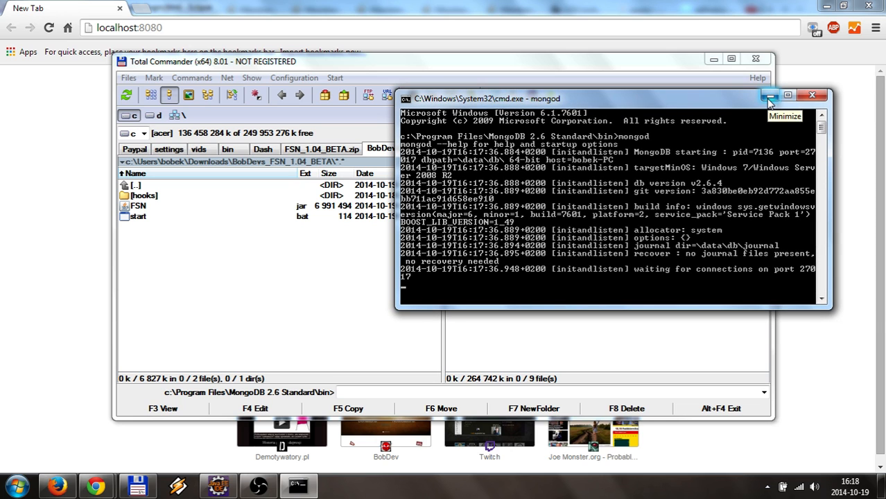
pyautogui.click(770, 95)
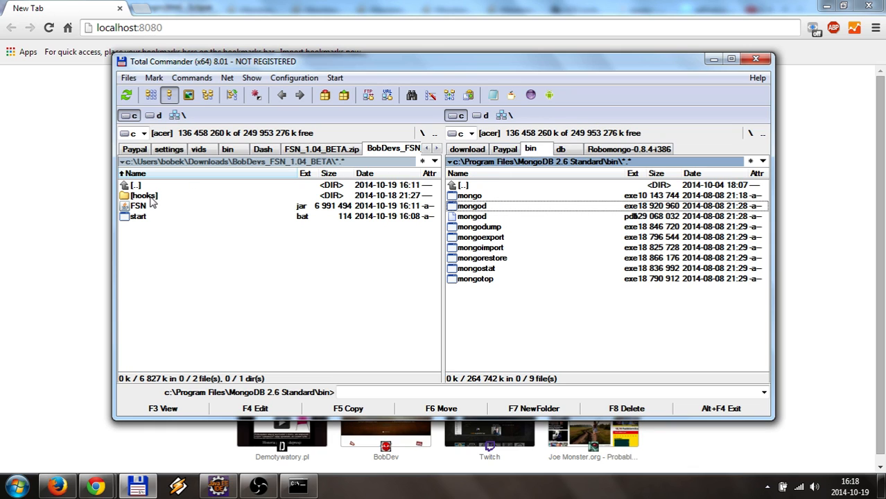
pyautogui.moveTo(309, 166)
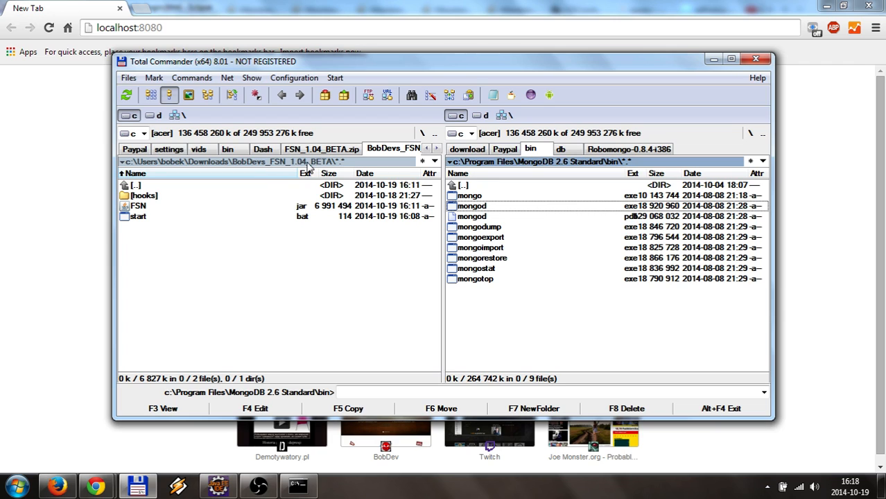
pyautogui.moveTo(328, 303)
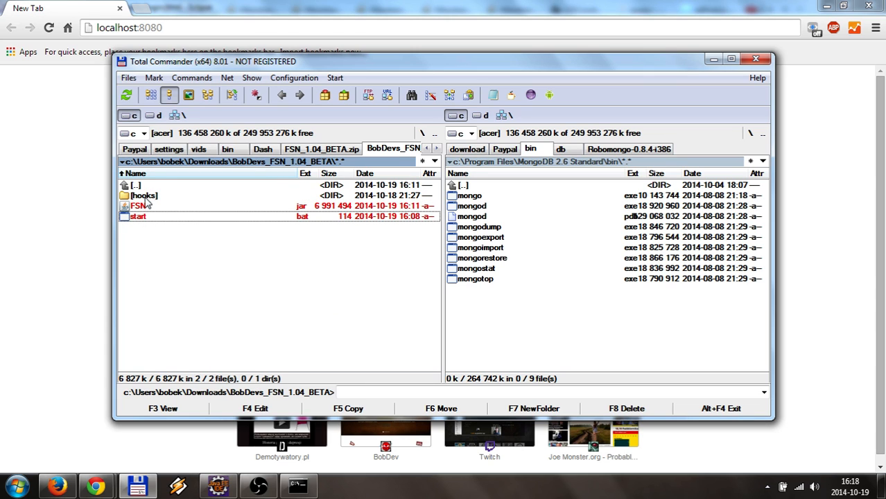
# Step: Enter the BobDevs_FSN_1.04_BETA folder and launch start.bat
pyautogui.click(139, 206)
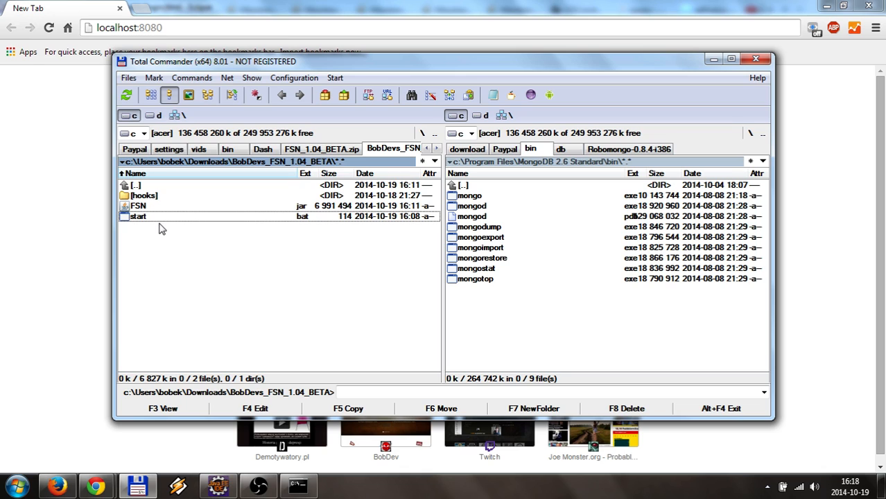
pyautogui.moveTo(144, 223)
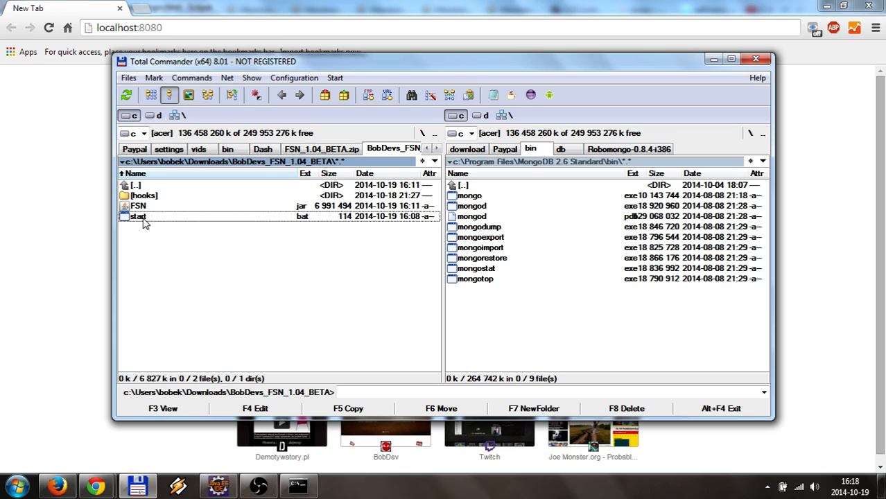
pyautogui.moveTo(147, 221)
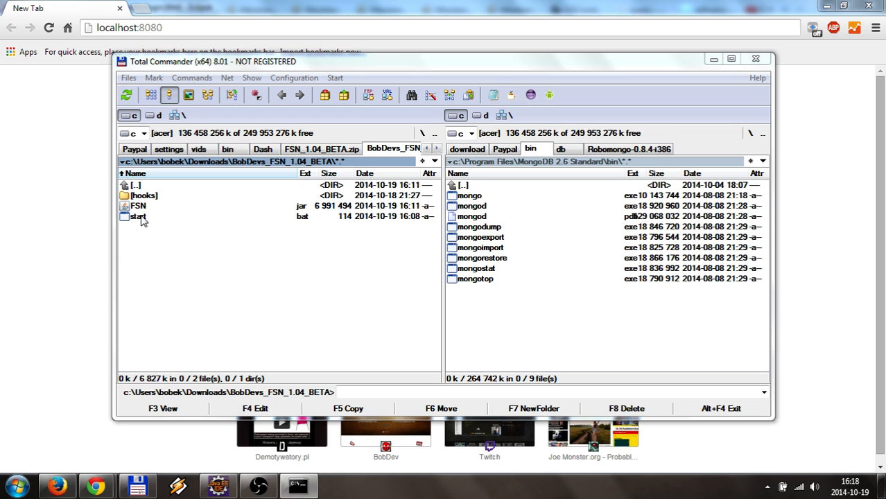
pyautogui.doubleClick(138, 216)
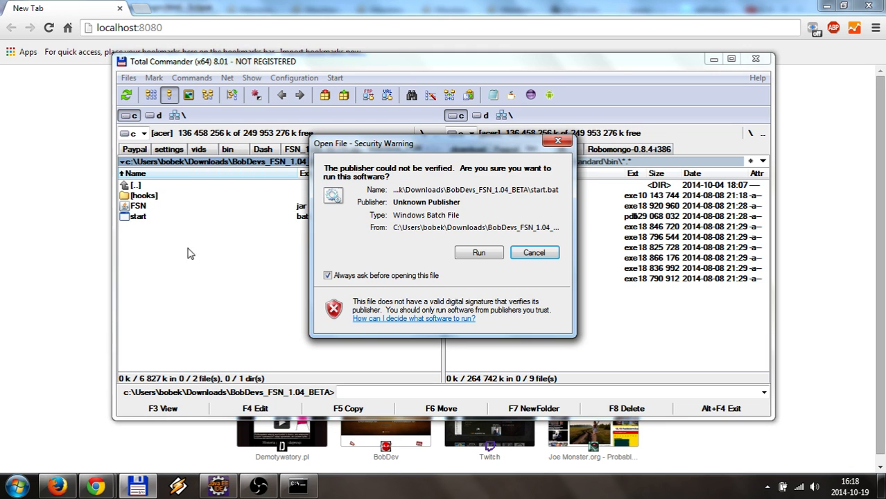
# Step: Allow start.bat to run so java -jar FSN.jar starts listening on localhost:8080
pyautogui.click(478, 253)
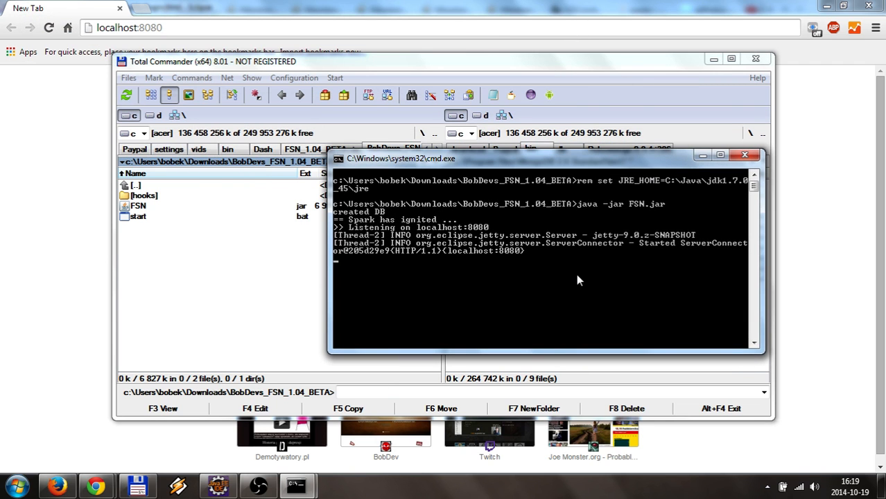
pyautogui.moveTo(558, 229)
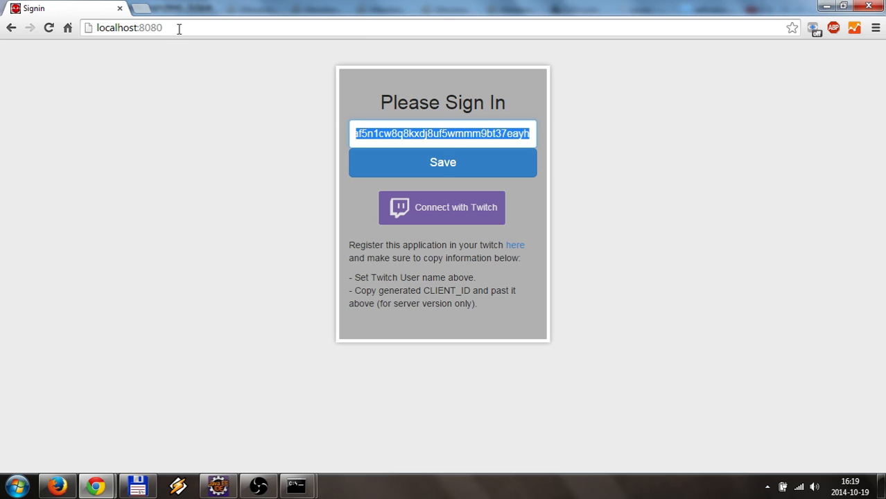
# Step: Open the Twitch application registration link in a new tab beside the localhost:8080 sign-in page
pyautogui.click(129, 28)
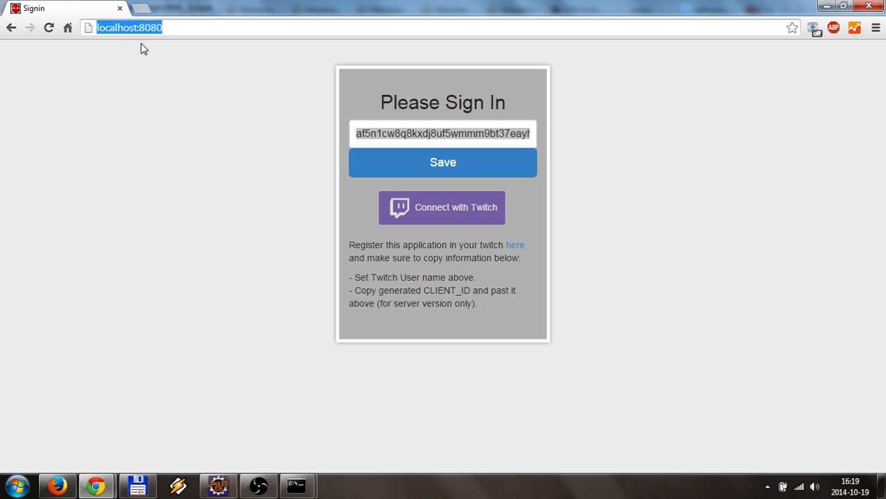
pyautogui.moveTo(331, 154)
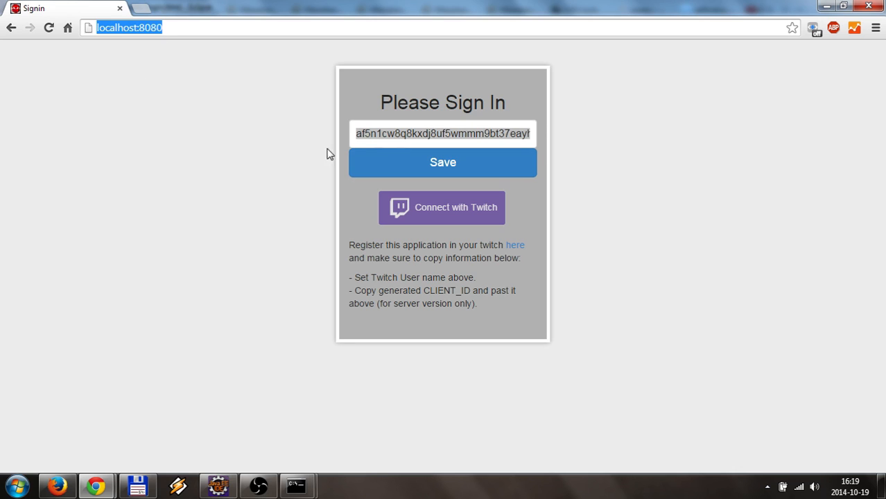
pyautogui.moveTo(387, 192)
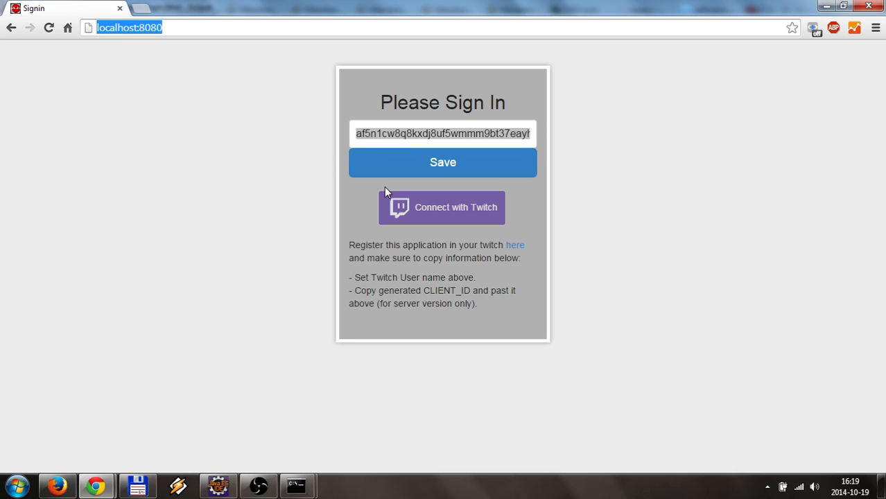
pyautogui.moveTo(514, 247)
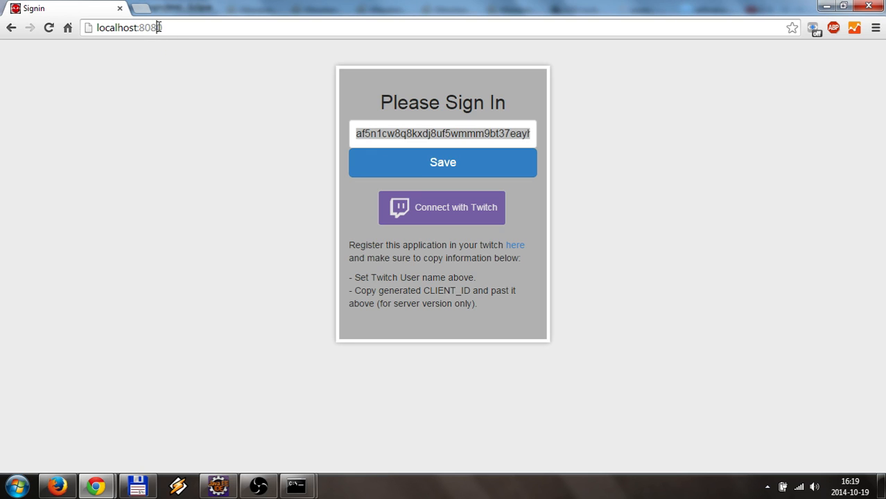
pyautogui.moveTo(328, 219)
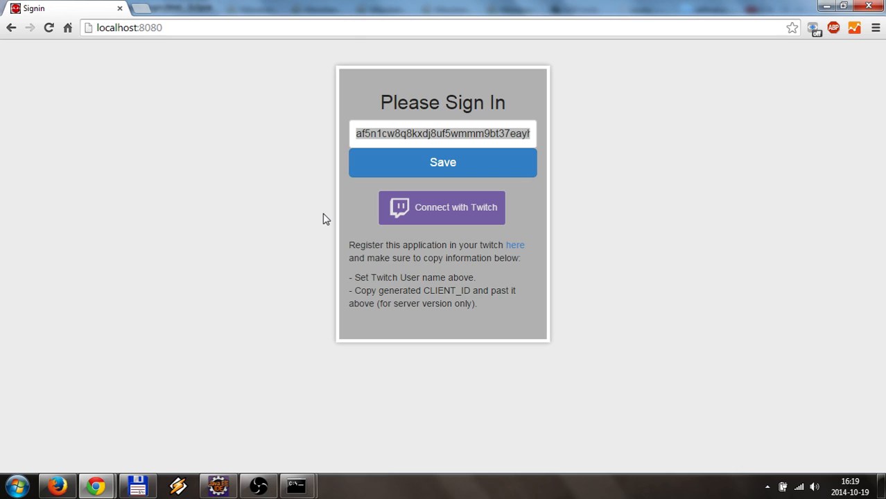
pyautogui.moveTo(411, 218)
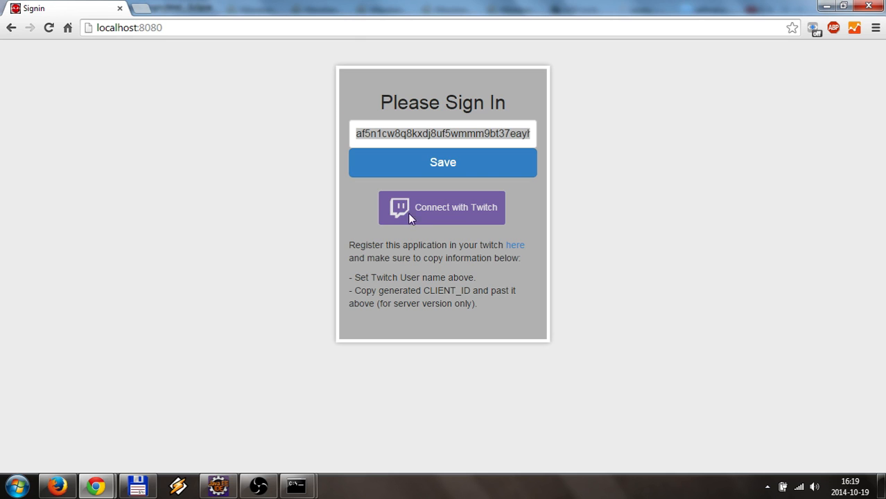
pyautogui.rightClick(515, 245)
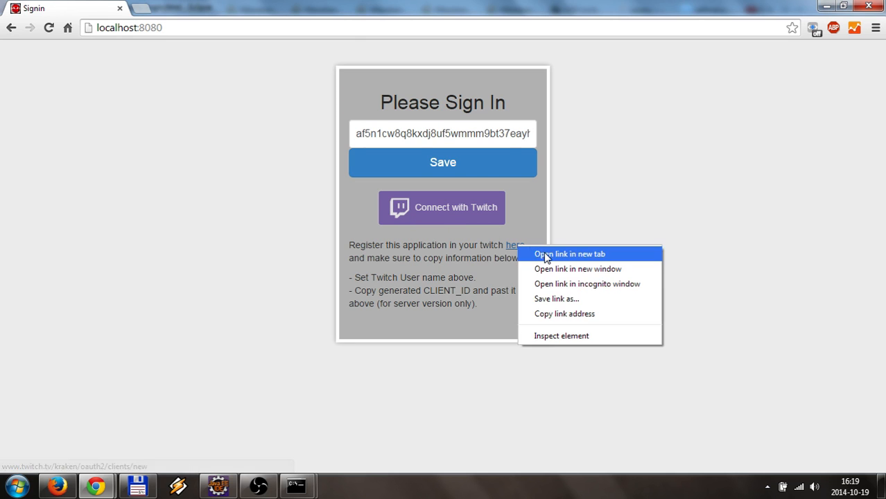
pyautogui.click(569, 254)
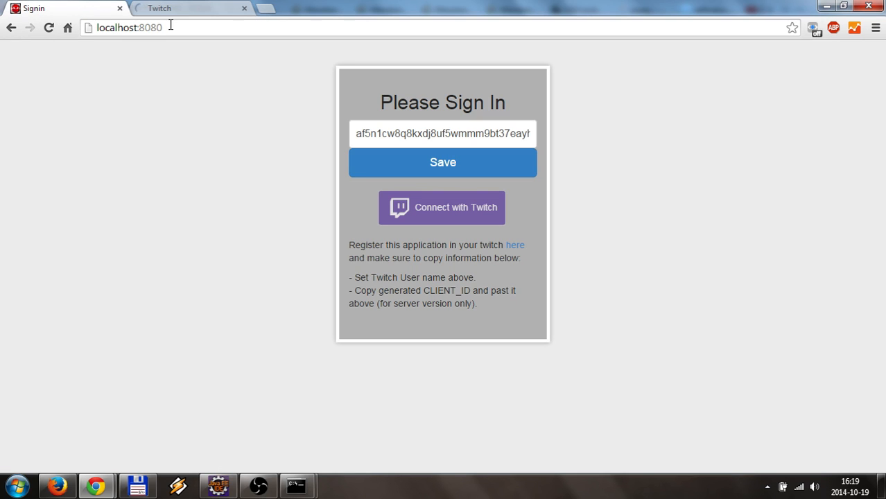
pyautogui.click(129, 27)
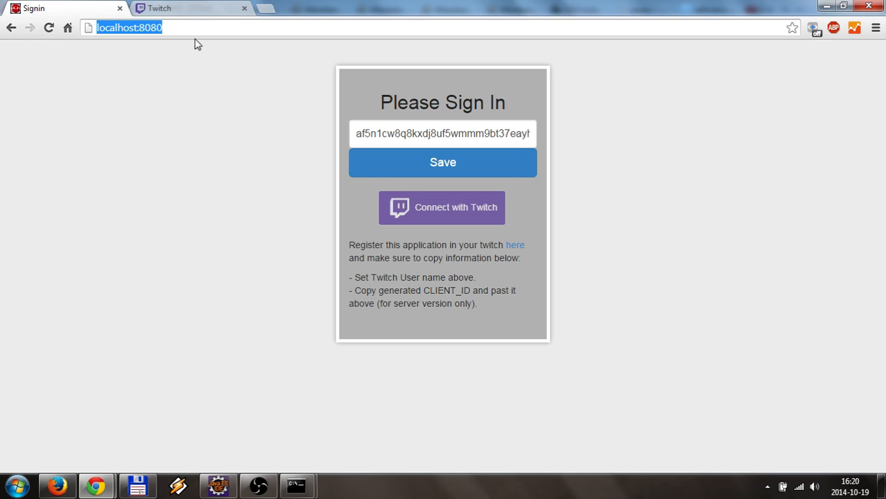
pyautogui.moveTo(153, 23)
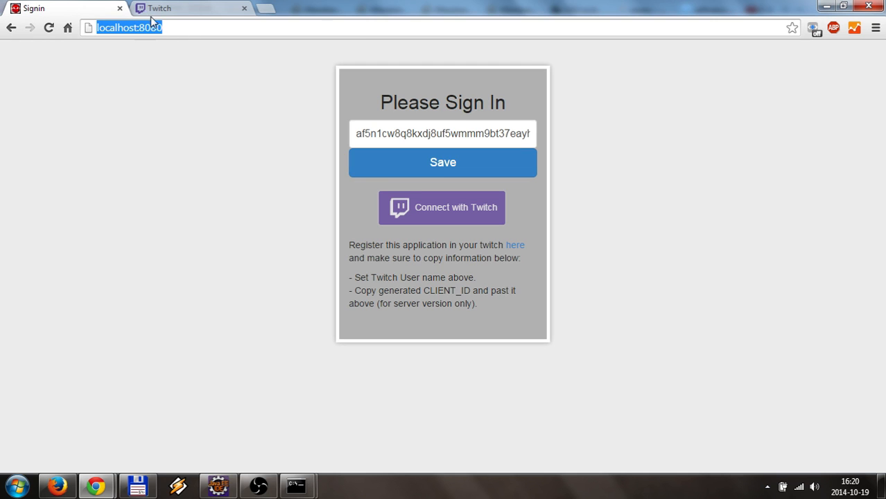
pyautogui.click(191, 8)
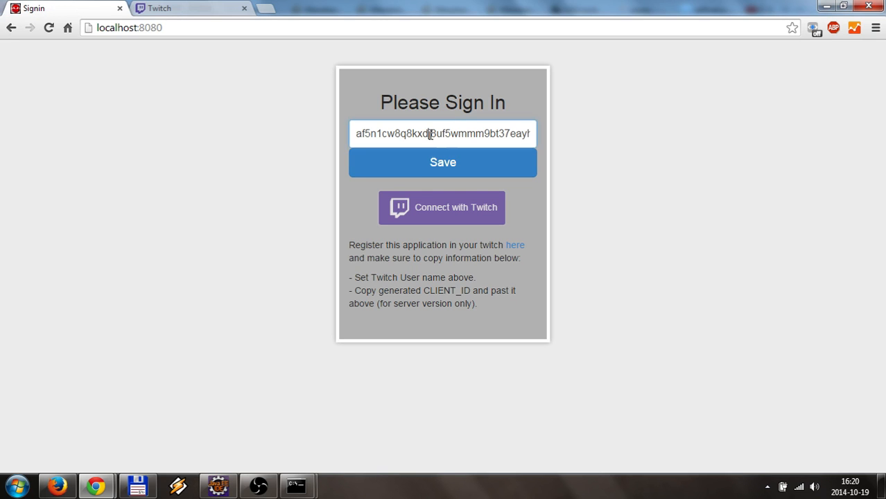
# Step: Select the entered client ID and save it on the FSN sign-in page
pyautogui.tripleClick(442, 133)
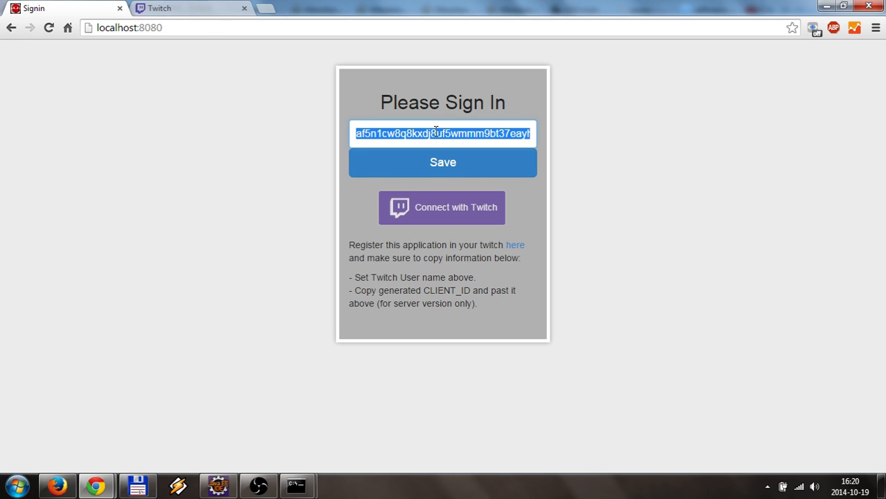
pyautogui.moveTo(431, 166)
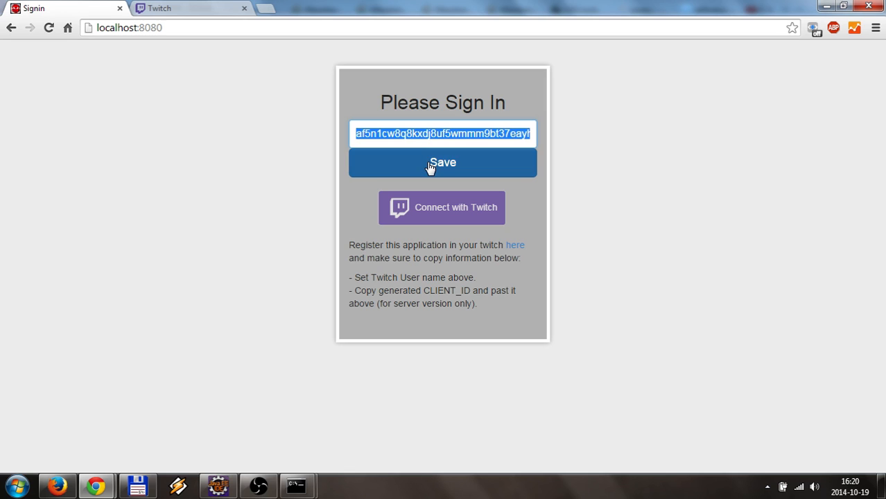
pyautogui.click(443, 162)
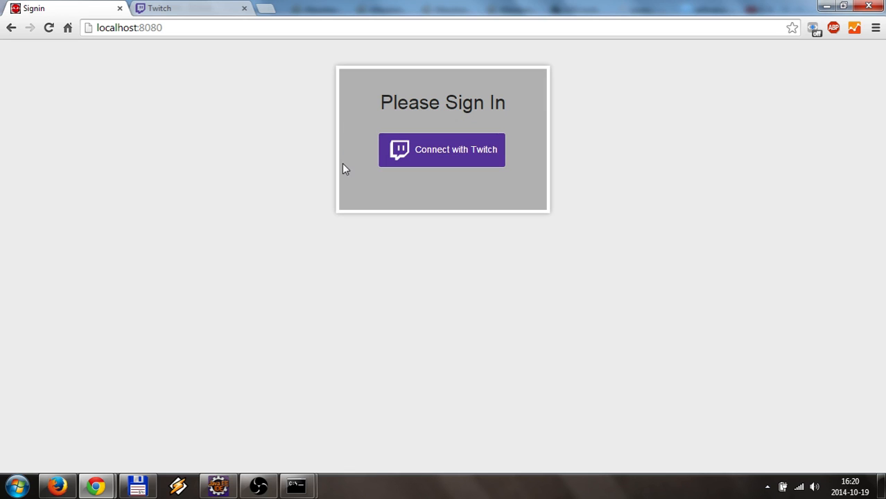
pyautogui.moveTo(576, 128)
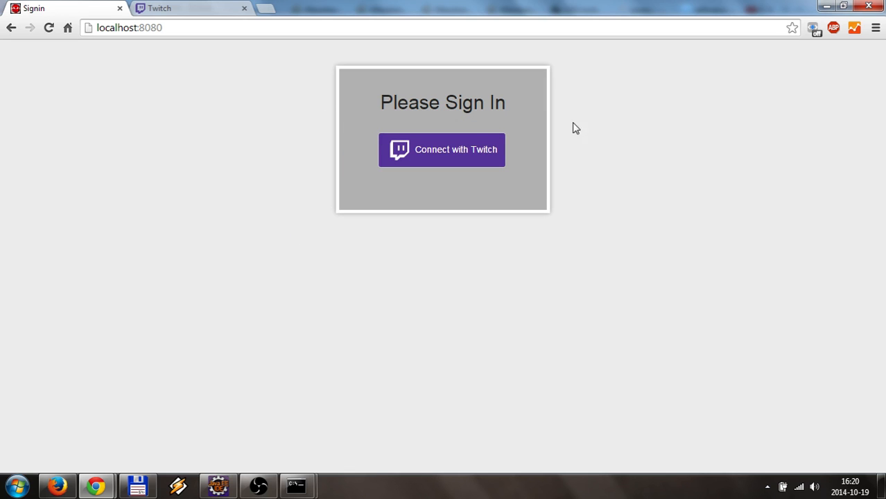
pyautogui.moveTo(330, 144)
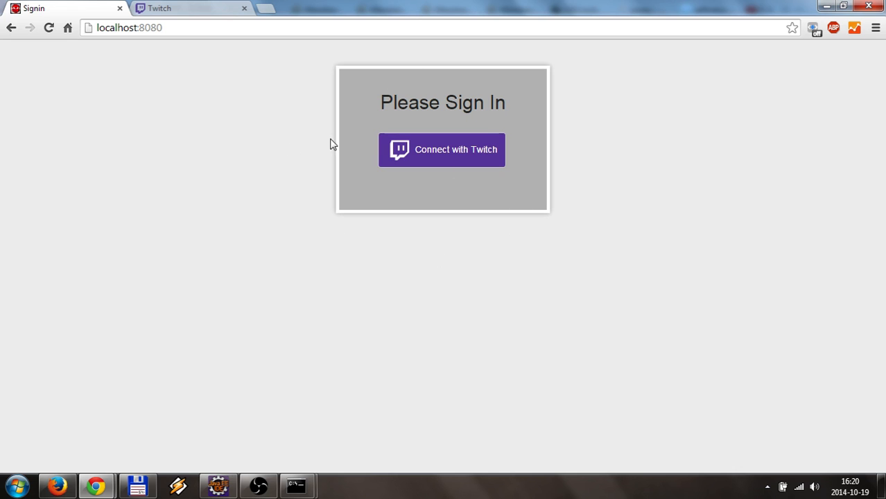
pyautogui.moveTo(350, 174)
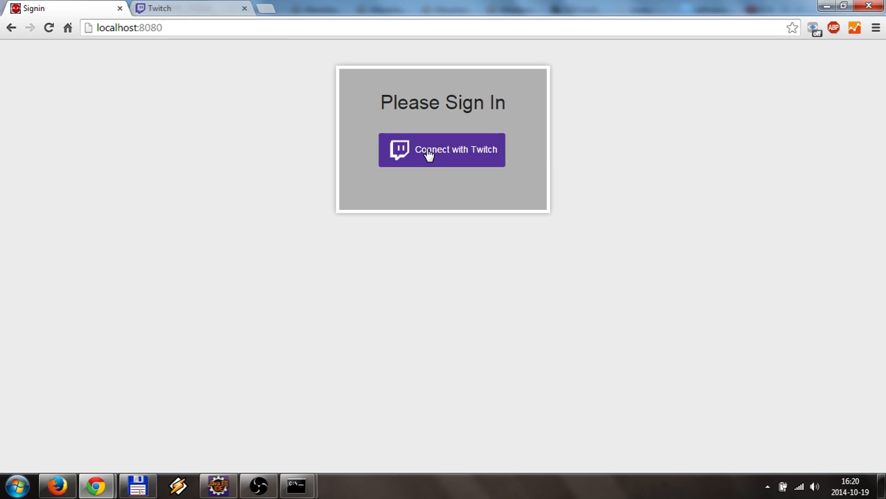
# Step: Attempt Connect with Twitch repeatedly; the dashboard redirect falls back to status=false
pyautogui.click(442, 150)
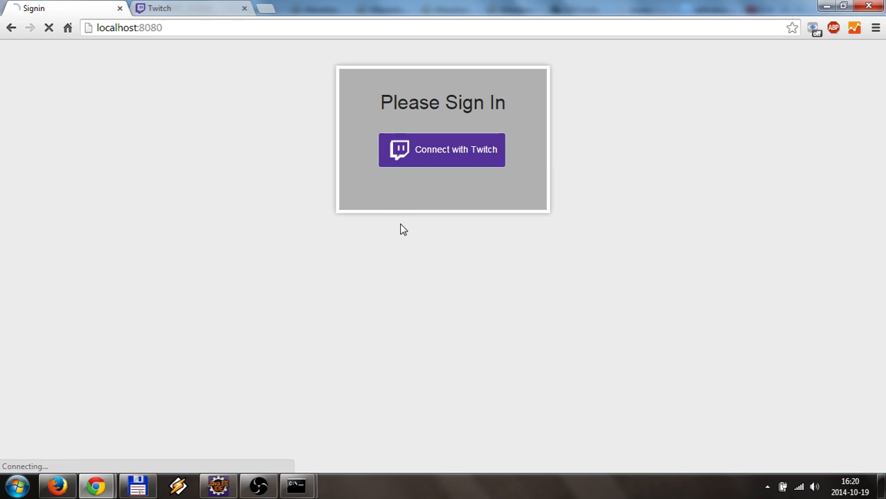
pyautogui.click(442, 150)
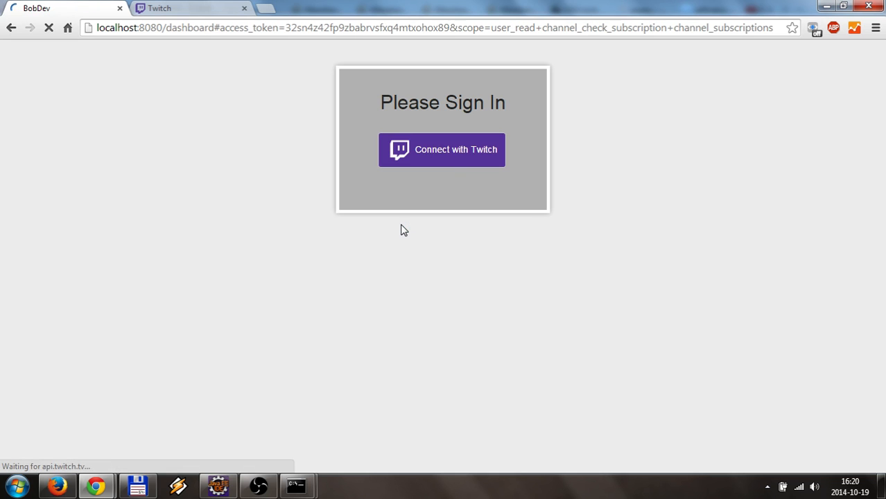
pyautogui.click(442, 150)
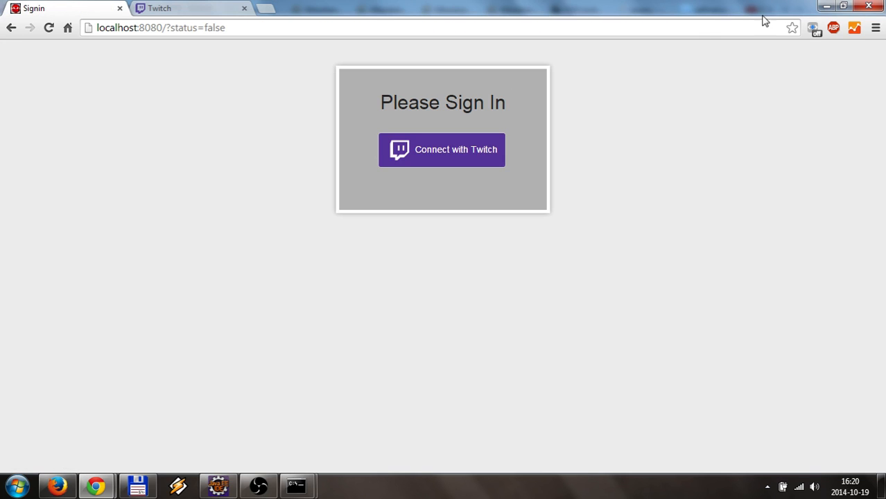
pyautogui.moveTo(827, 9)
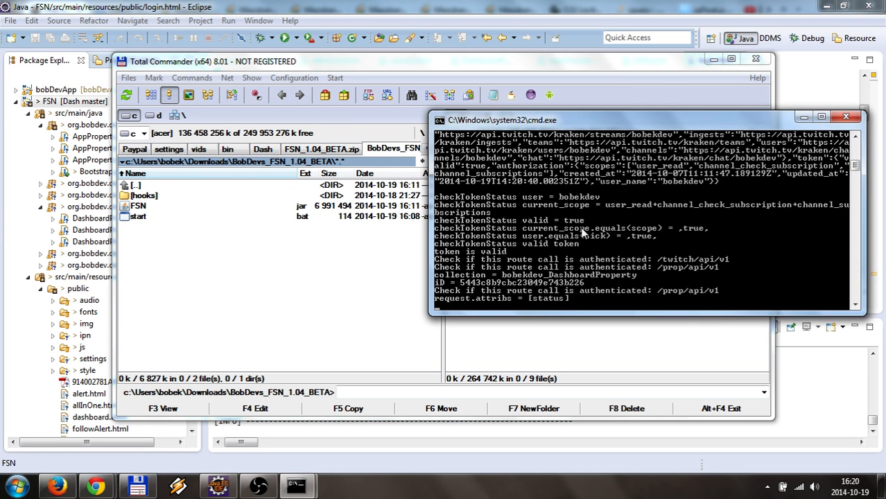
pyautogui.moveTo(507, 220)
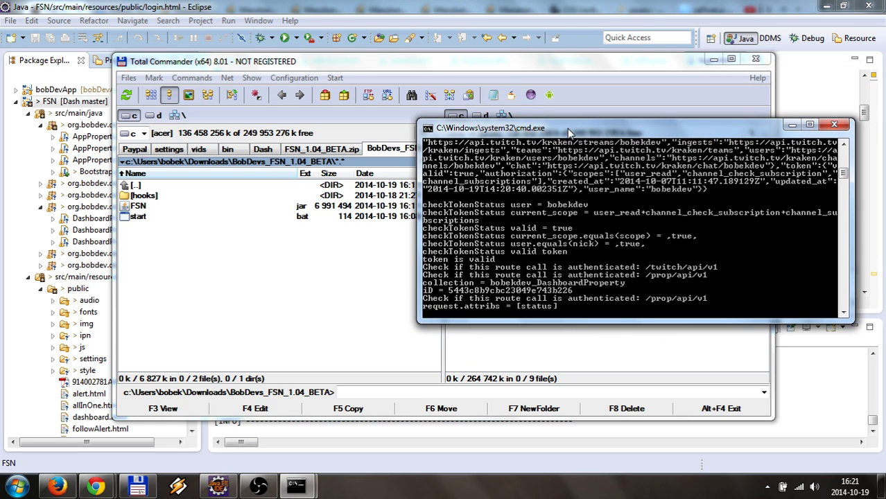
pyautogui.moveTo(559, 250)
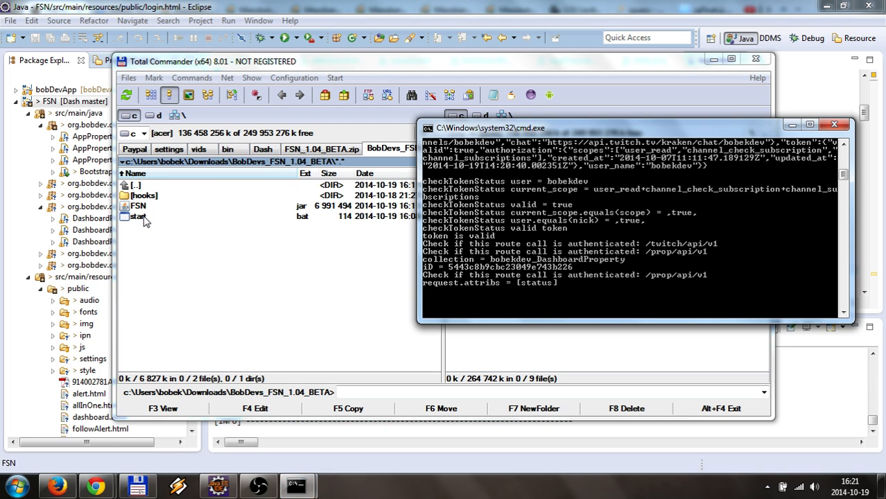
pyautogui.doubleClick(138, 216)
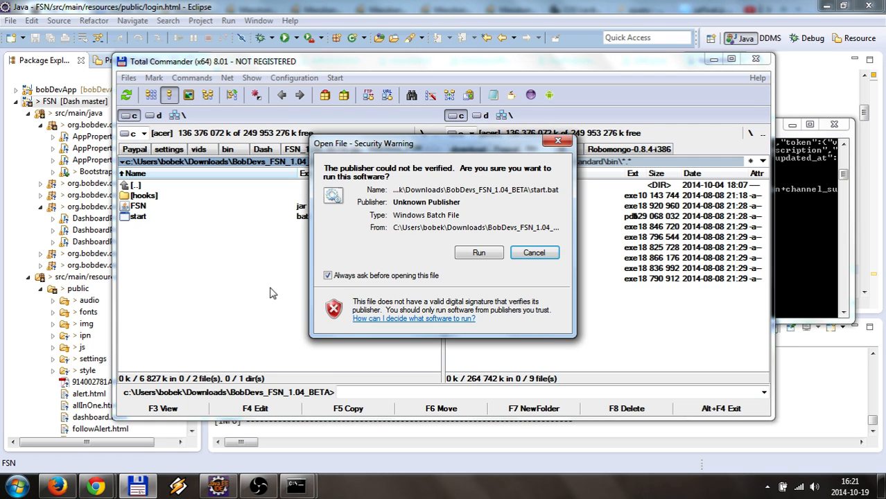
pyautogui.click(479, 253)
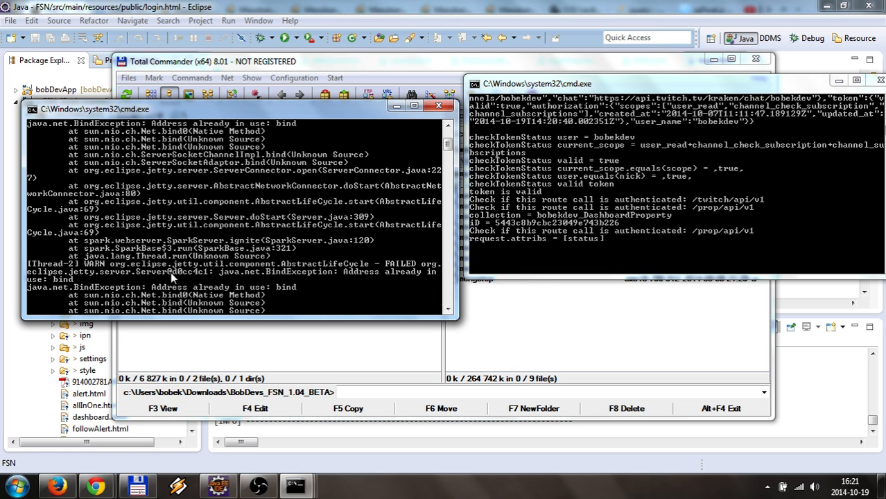
pyautogui.scroll(-3)
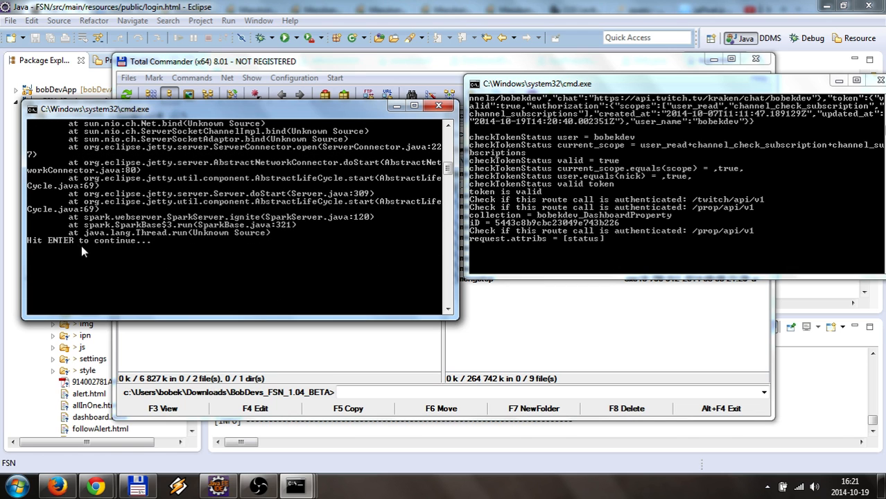
pyautogui.moveTo(205, 255)
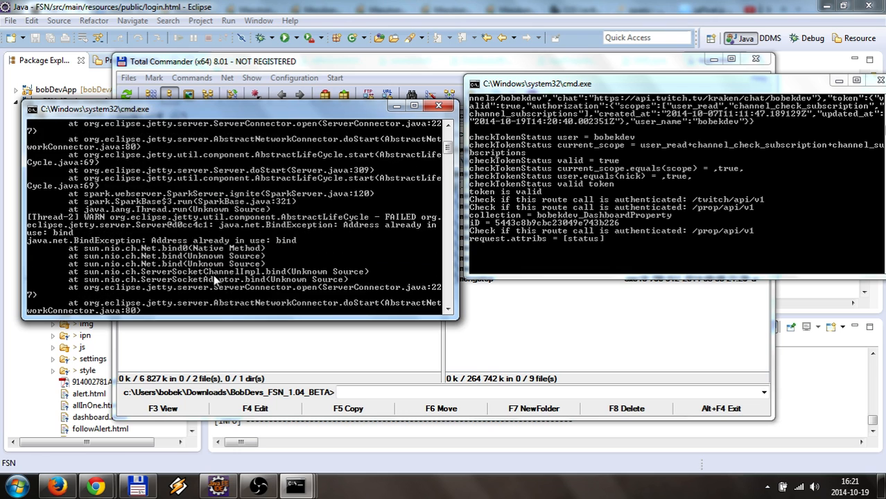
pyautogui.scroll(-3)
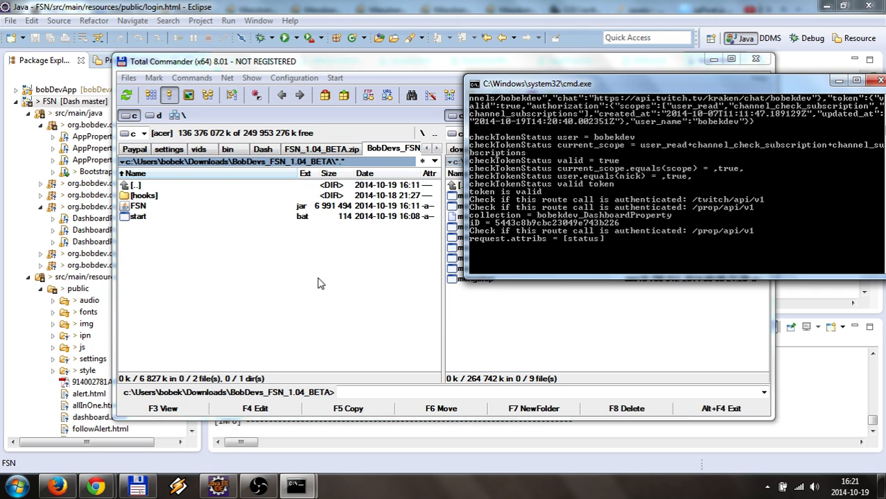
pyautogui.moveTo(339, 303)
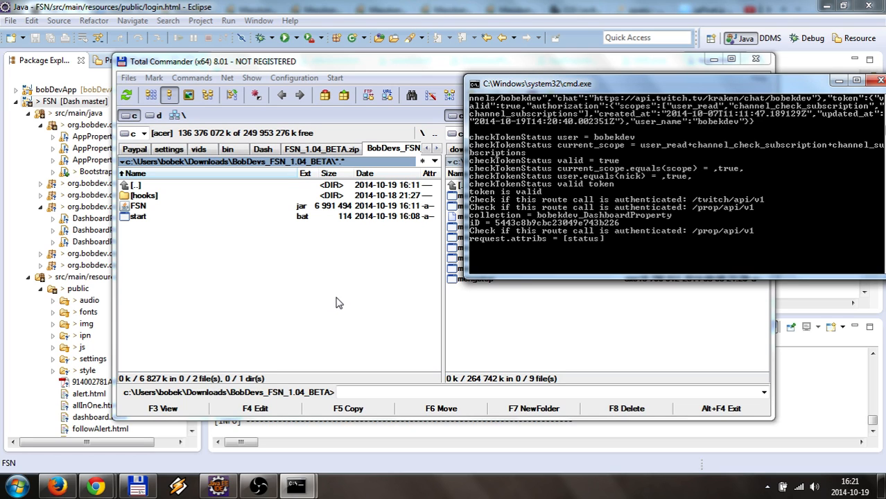
pyautogui.moveTo(347, 308)
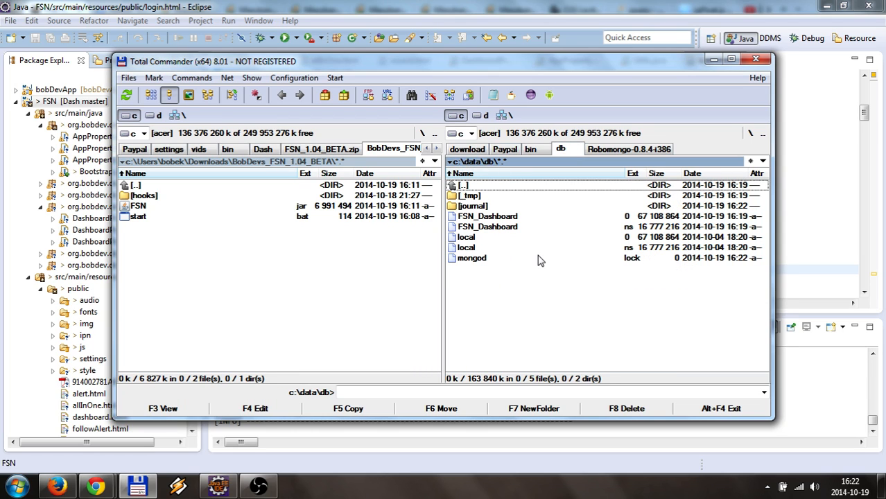
pyautogui.moveTo(506, 206)
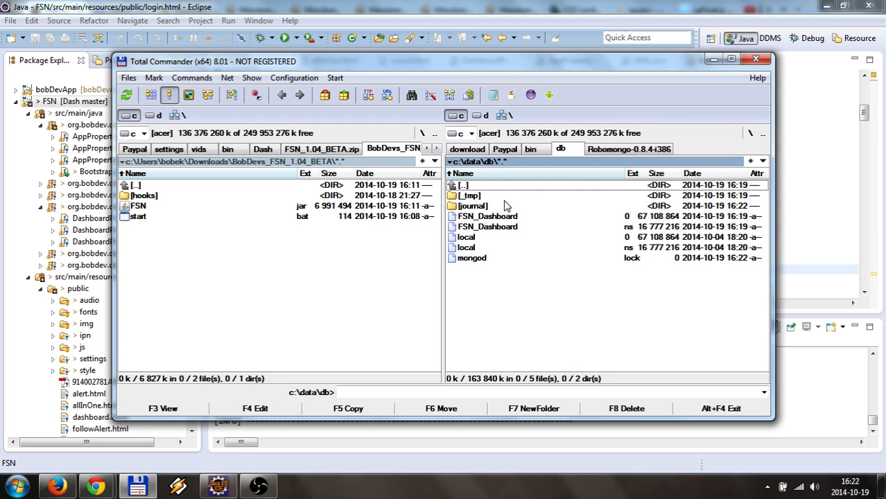
pyautogui.moveTo(541, 160)
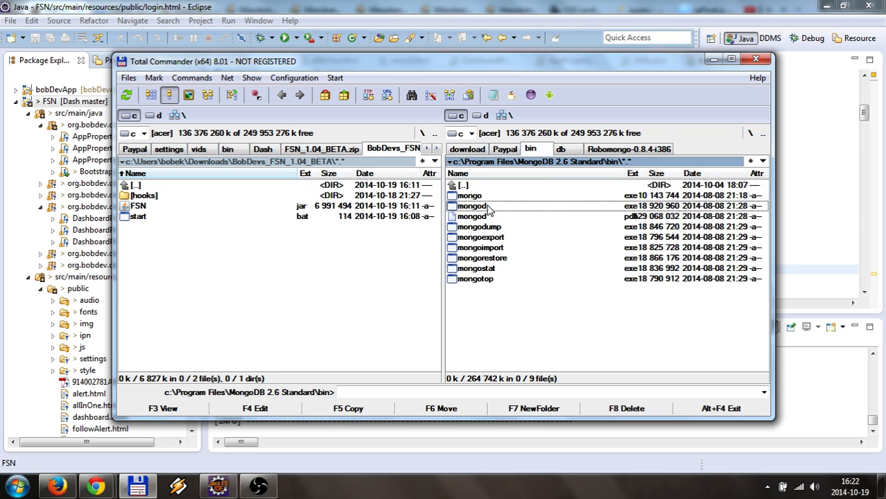
# Step: Start mongod.exe from the bin folder, move its console aside, and select start.bat to relaunch FSN
pyautogui.doubleClick(472, 206)
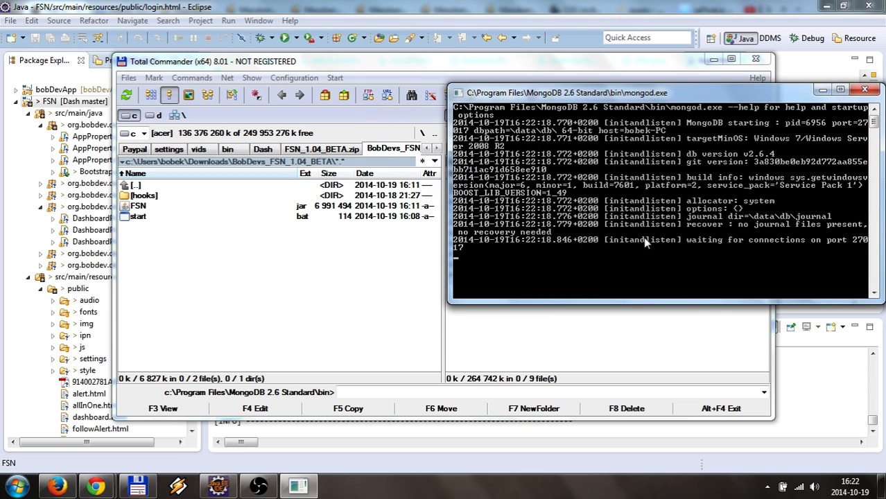
pyautogui.moveTo(422, 246)
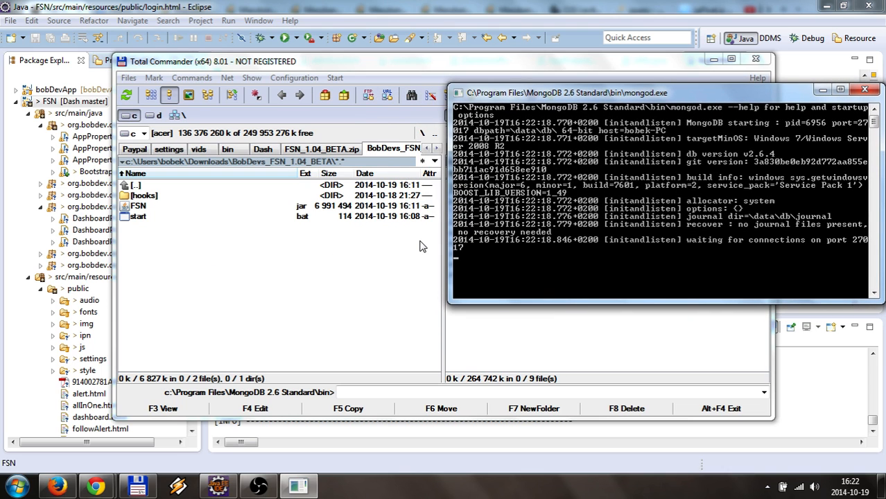
pyautogui.moveTo(566, 249)
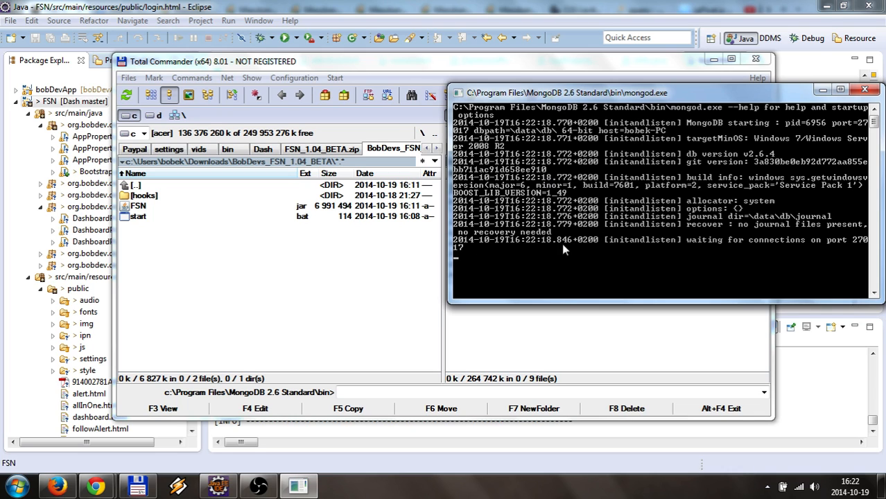
pyautogui.moveTo(526, 351)
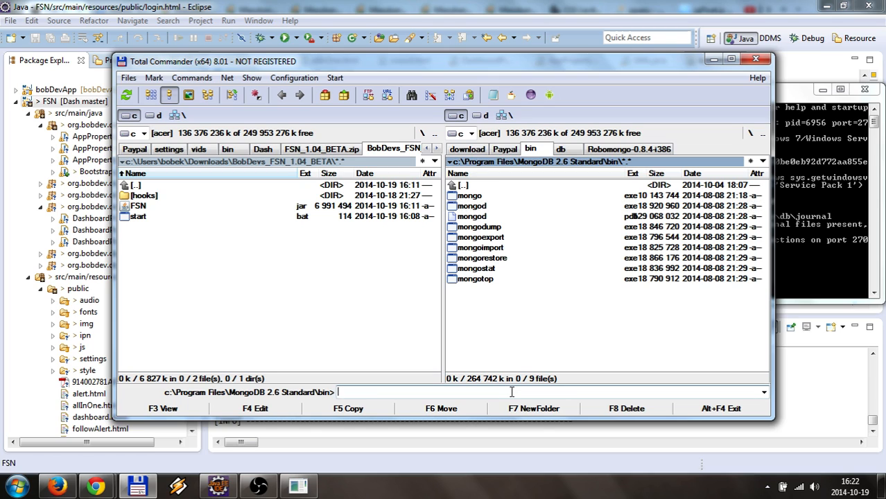
pyautogui.moveTo(505, 335)
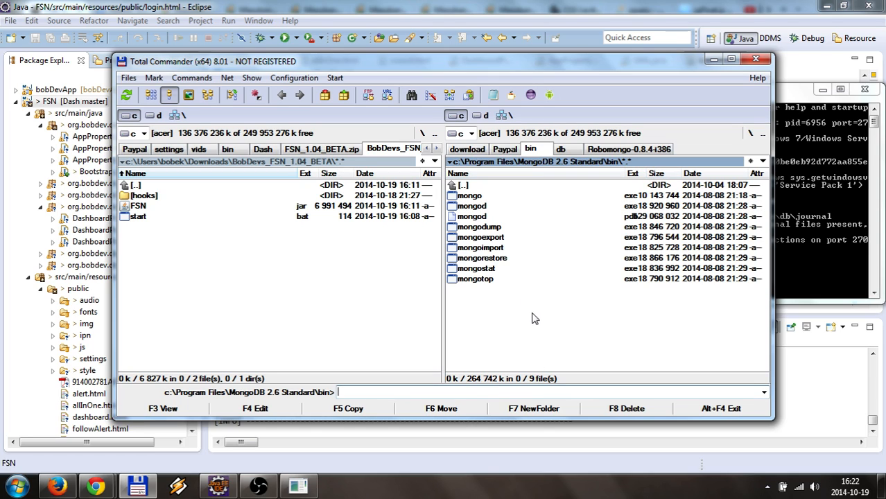
pyautogui.moveTo(798, 197)
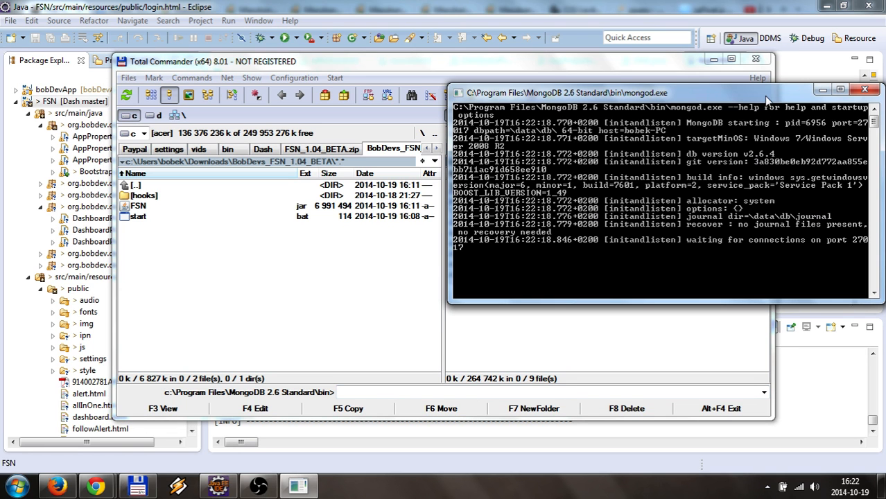
pyautogui.moveTo(659, 92); pyautogui.dragTo(583, 130)
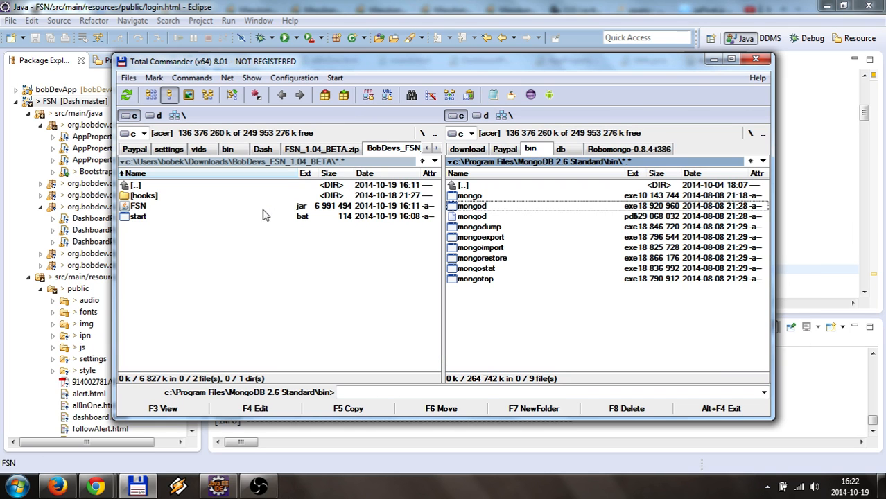
pyautogui.click(138, 217)
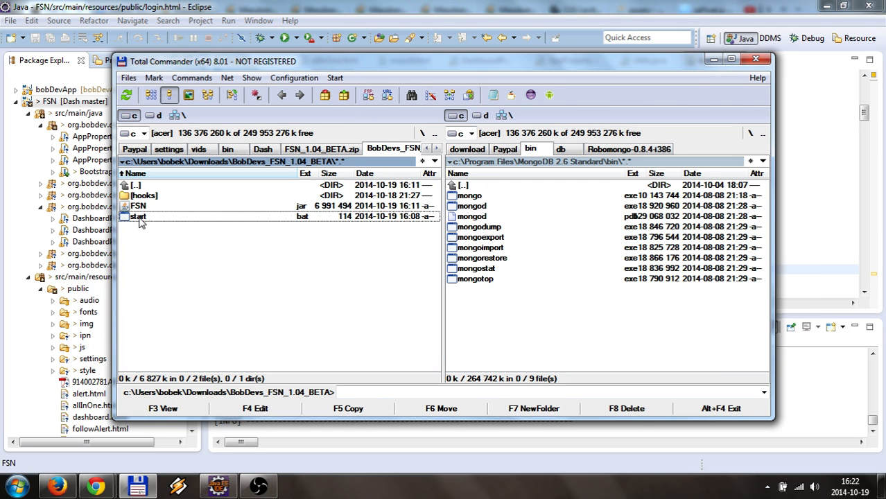